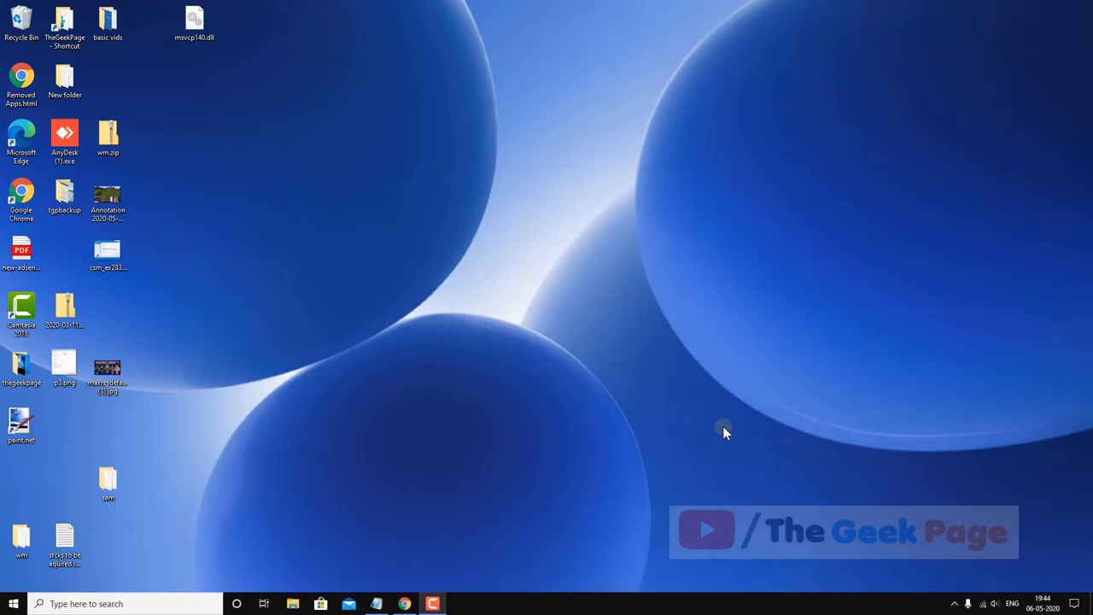
mouse_move(474, 536)
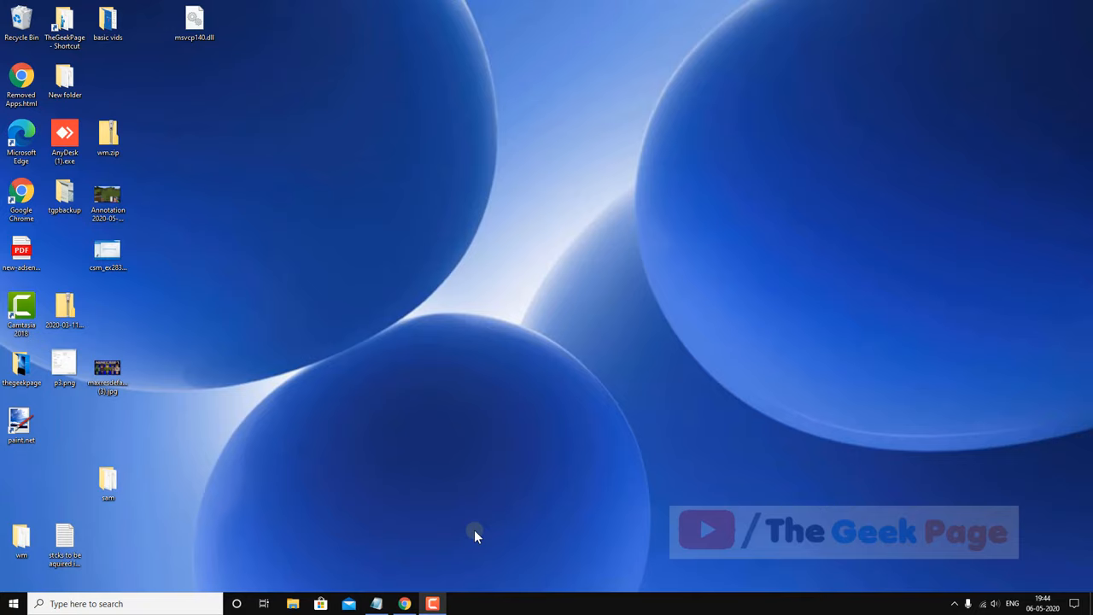
mouse_move(235, 519)
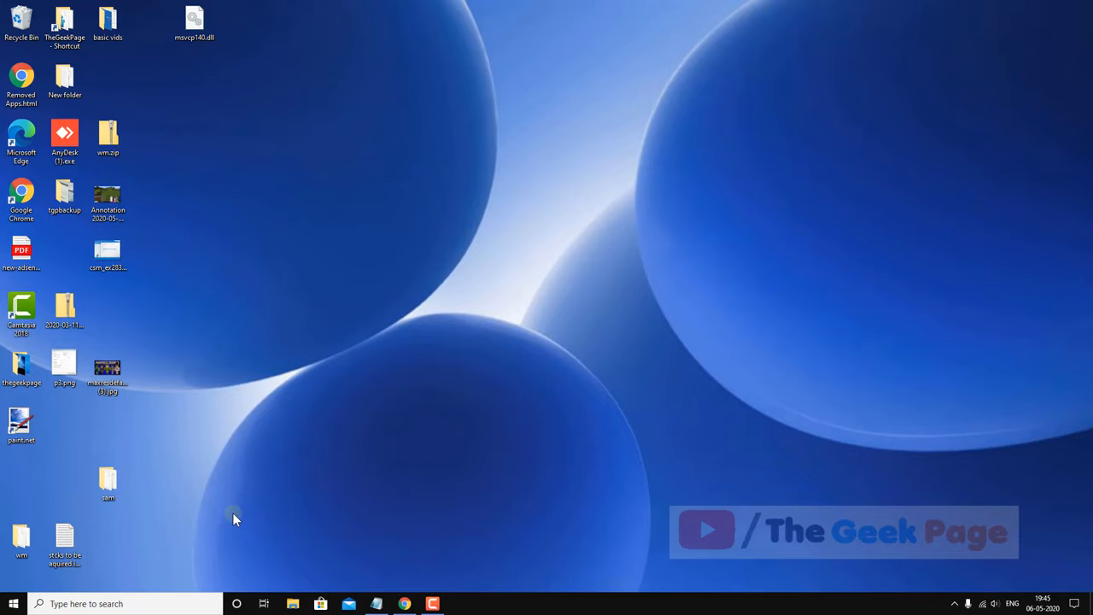
mouse_move(406, 605)
type("cmd")
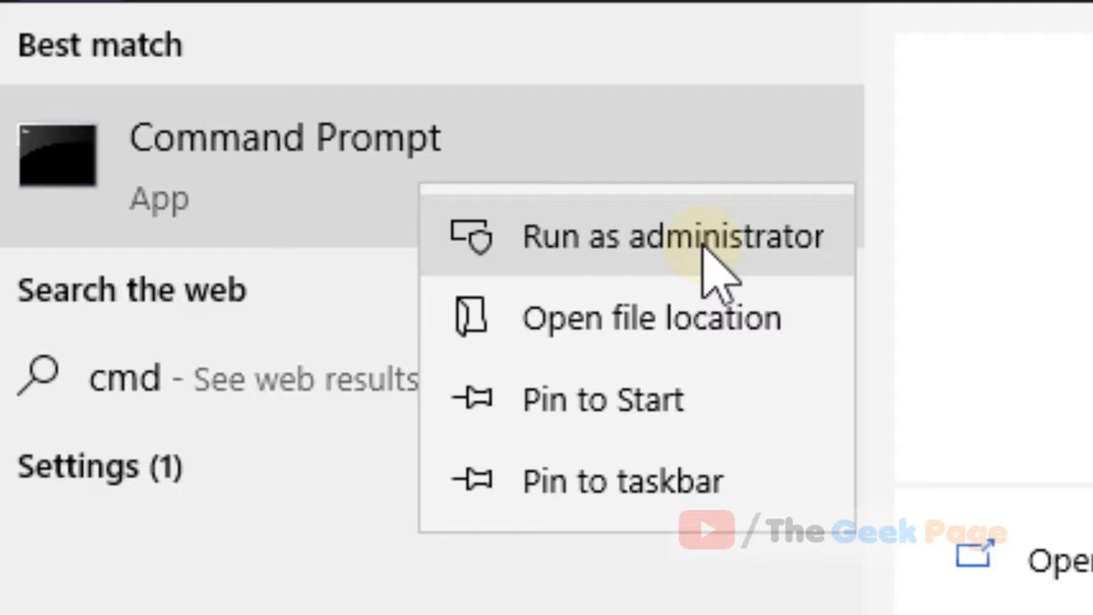
Start Command Prompt as administrator from the Best match result for cmd
left_click(673, 236)
type("netstat -ano")
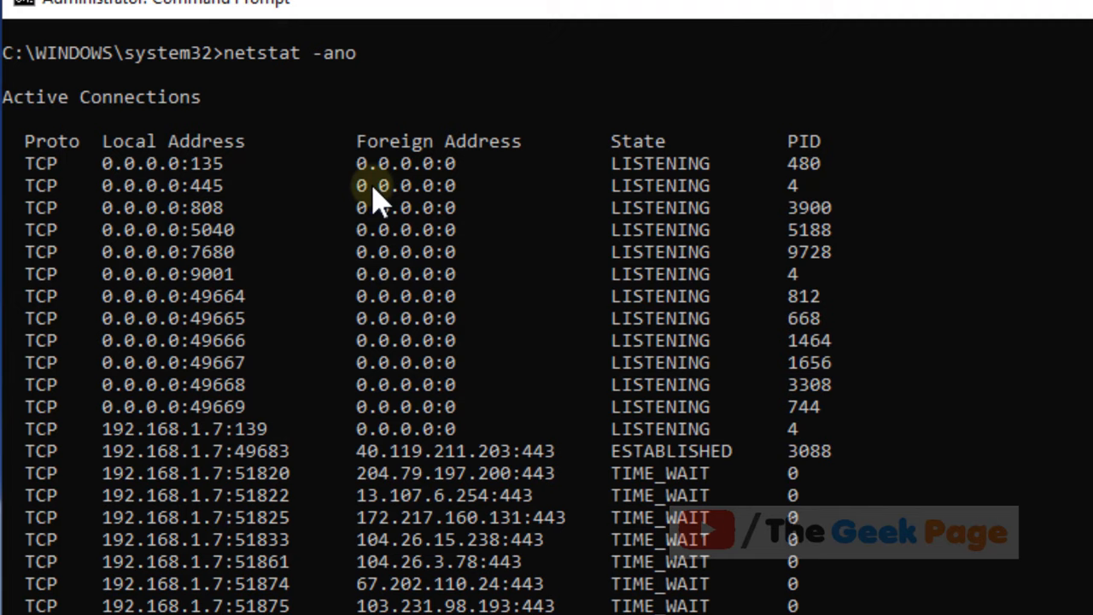
Scroll through the netstat -ano Active Connections output to read addresses, states and PIDs
scroll("down", 3)
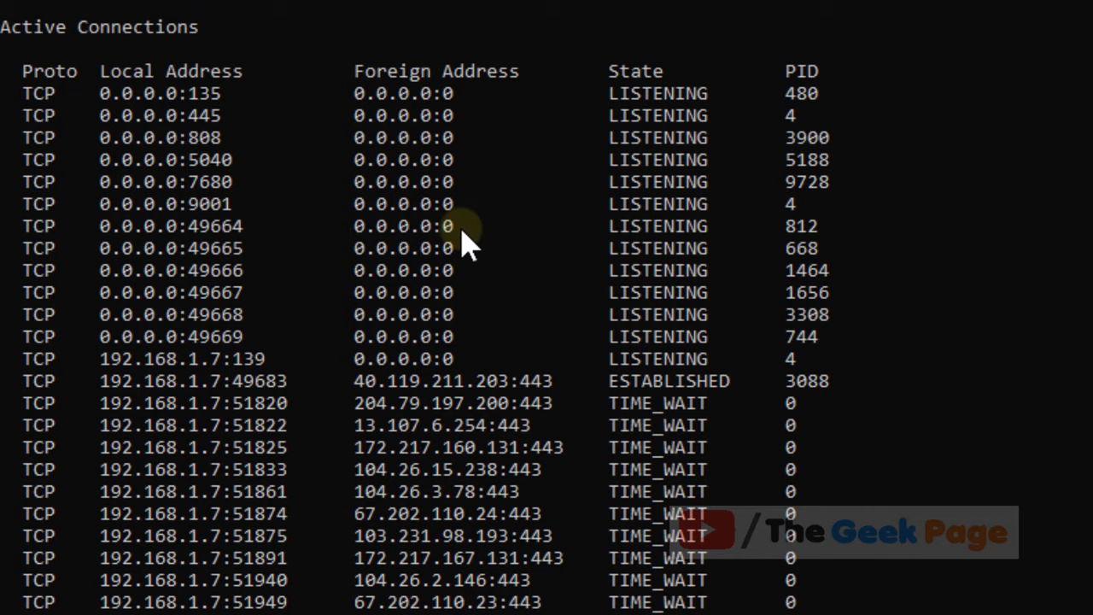
scroll("down", 3)
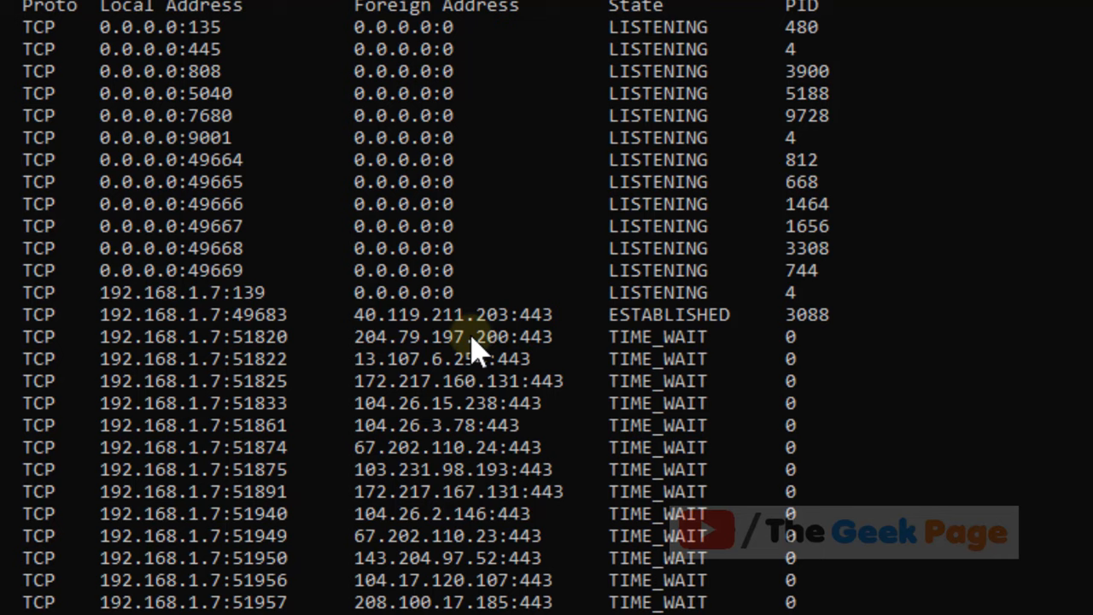
scroll("down", 3)
type("ip lo")
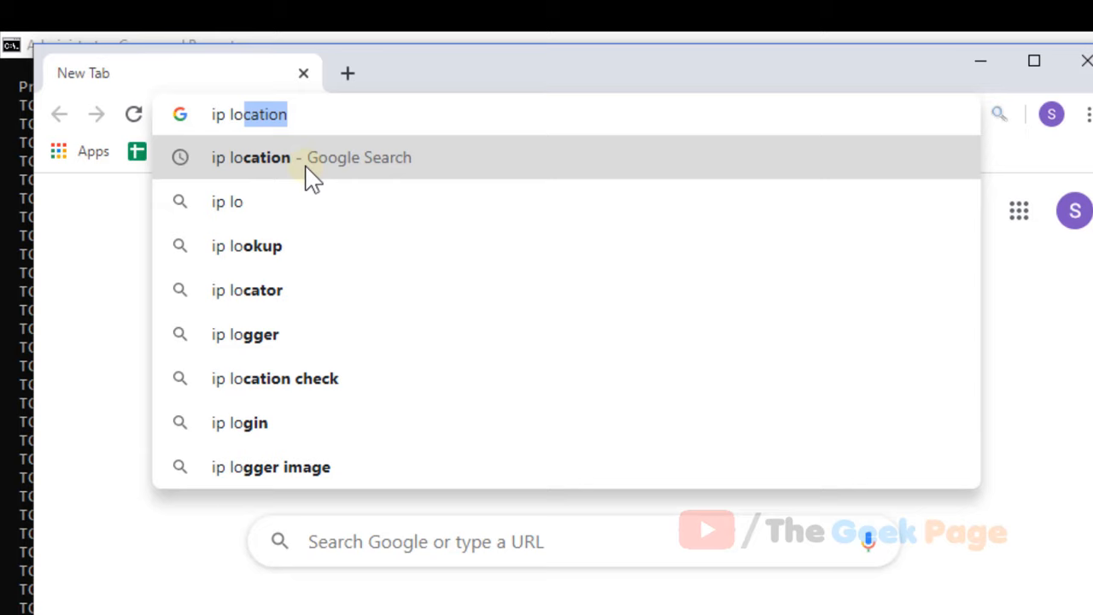
Search the web for ip location and read iplocation.net's result for 40.119.211.203 (Microsoft, Singapore)
left_click(311, 157)
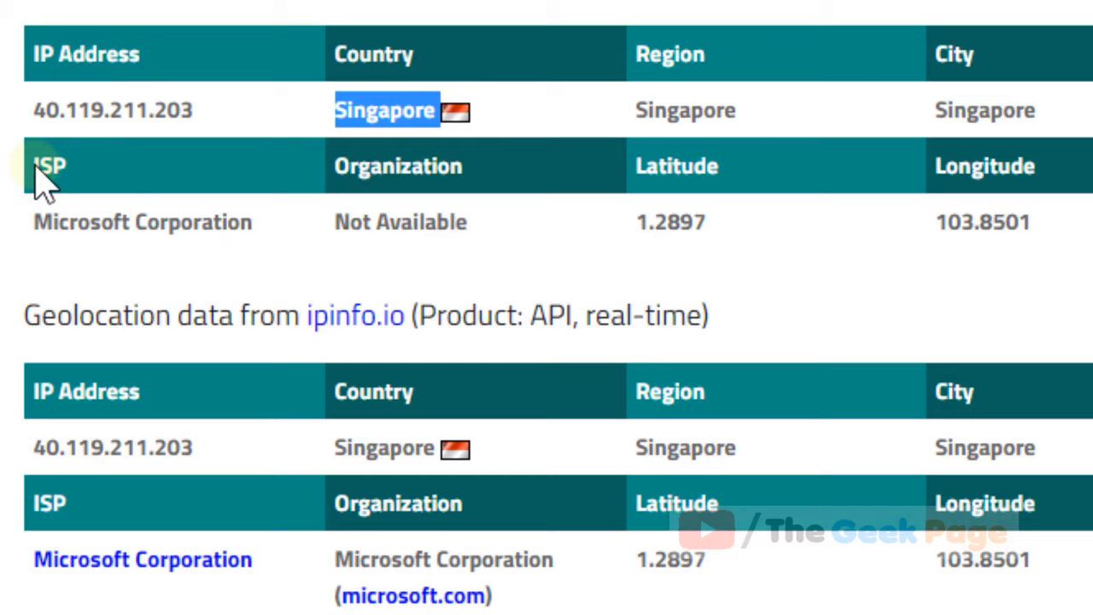
scroll("down", 3)
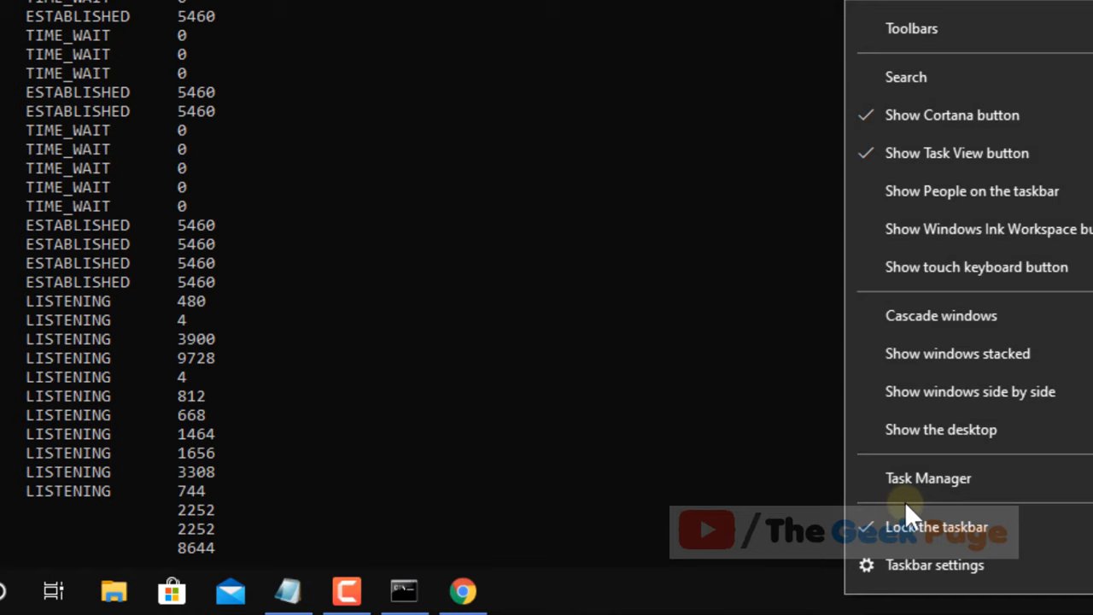
Start Task Manager from the taskbar and show the Details tab with per-process PIDs
left_click(929, 478)
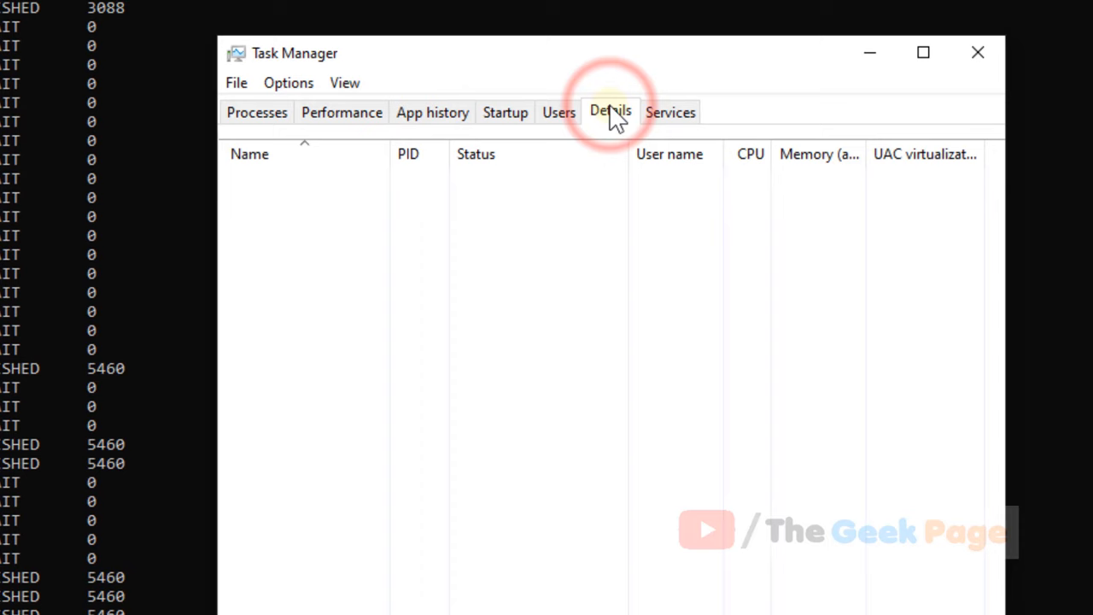
left_click(609, 112)
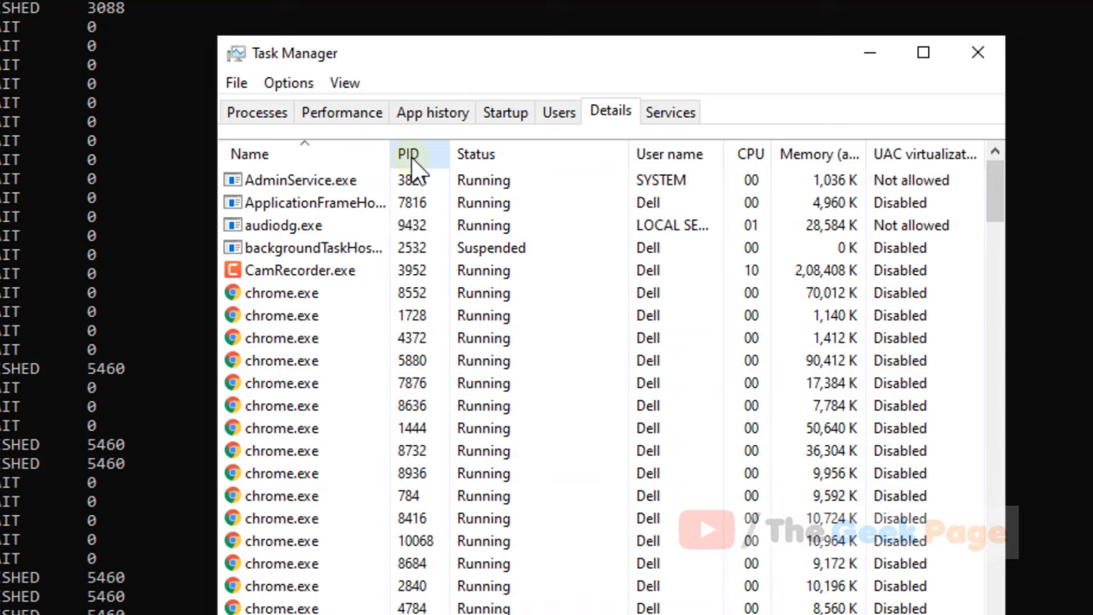